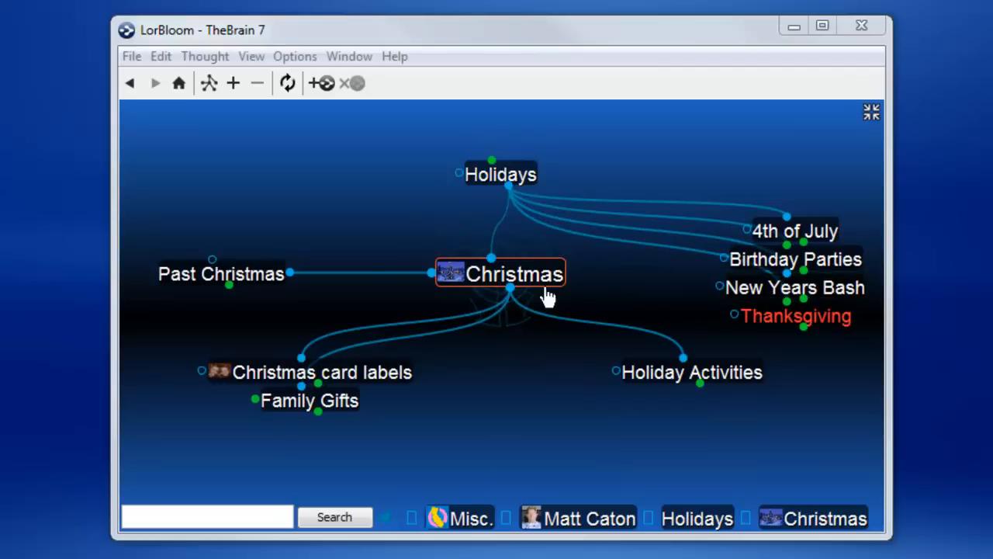
pyautogui.moveTo(556, 412)
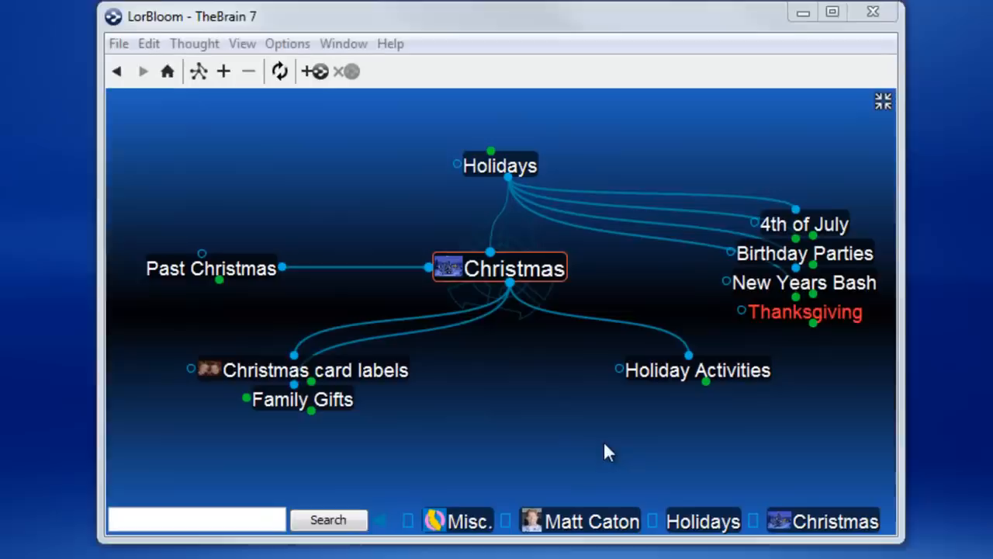
# Create a child thought 'Dinner with the Carters' under Holiday Activities.
pyautogui.click(697, 369)
pyautogui.write('D')
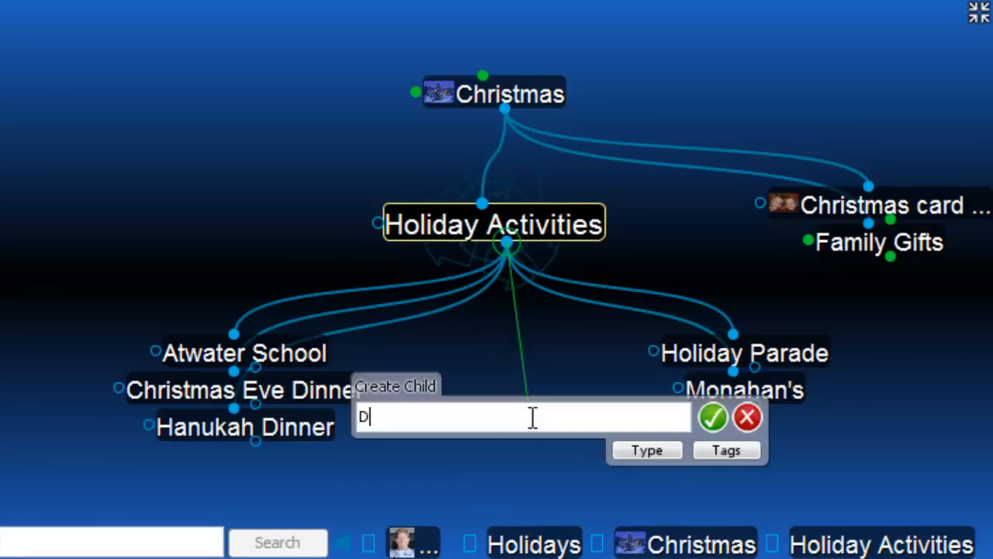
pyautogui.write('inner with the Carters')
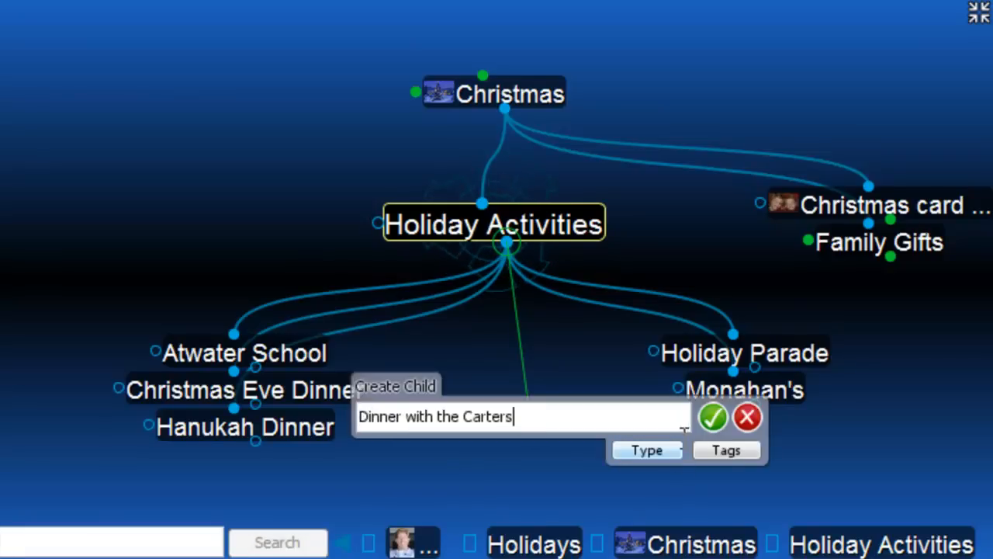
pyautogui.click(713, 419)
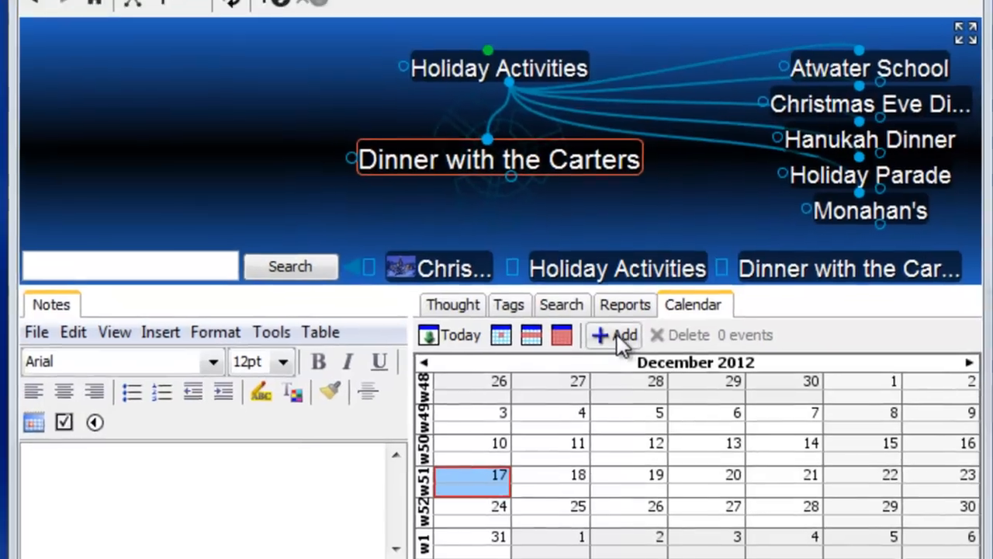
# Add a Neighborhood Dinner event on Dec 10 at 6:00 PM with an hours-based reminder.
pyautogui.click(618, 335)
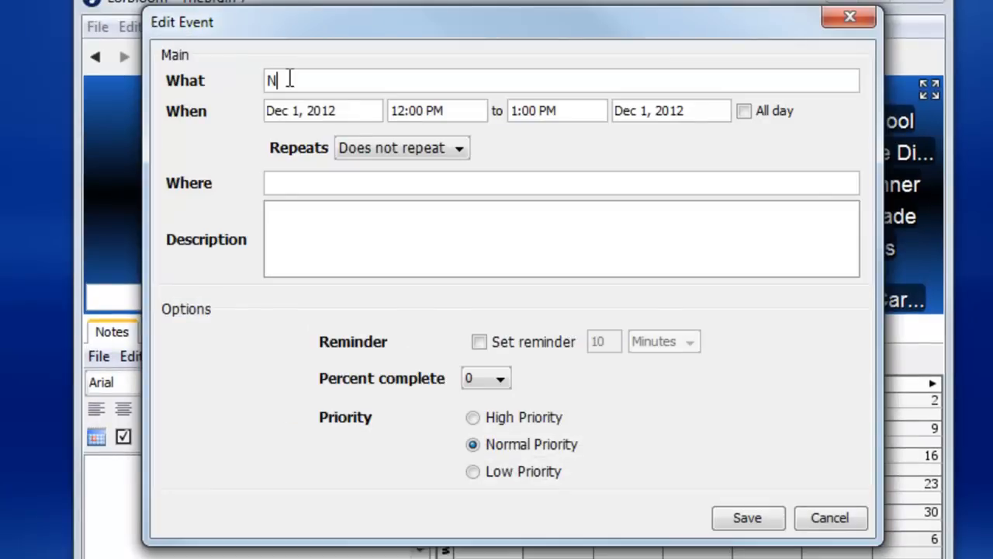
pyautogui.write('eighborhood Dinner')
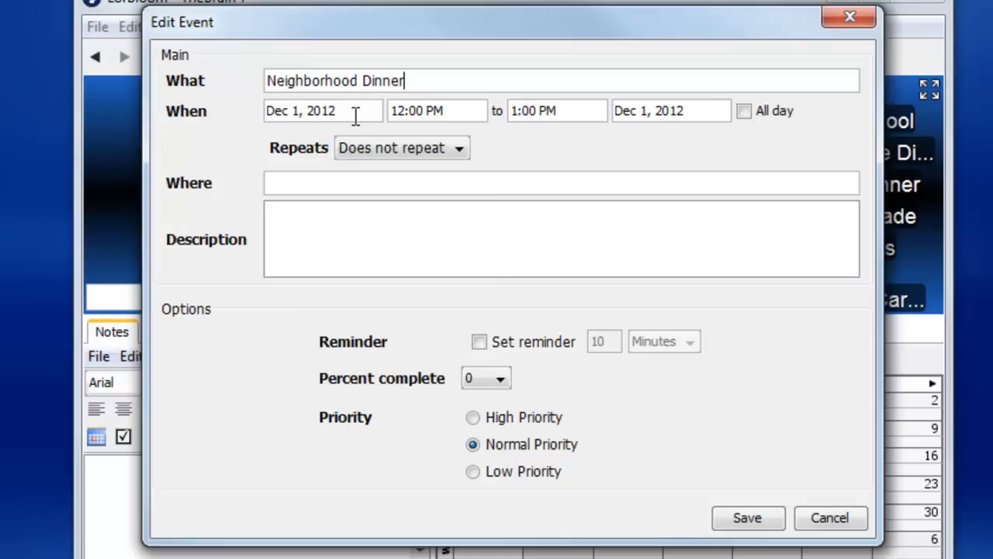
pyautogui.click(323, 110)
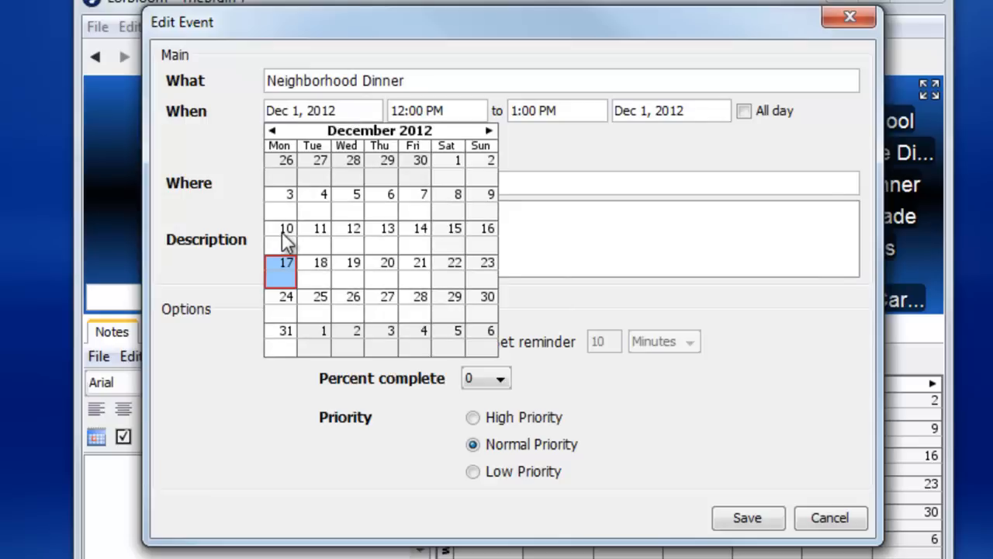
pyautogui.click(285, 226)
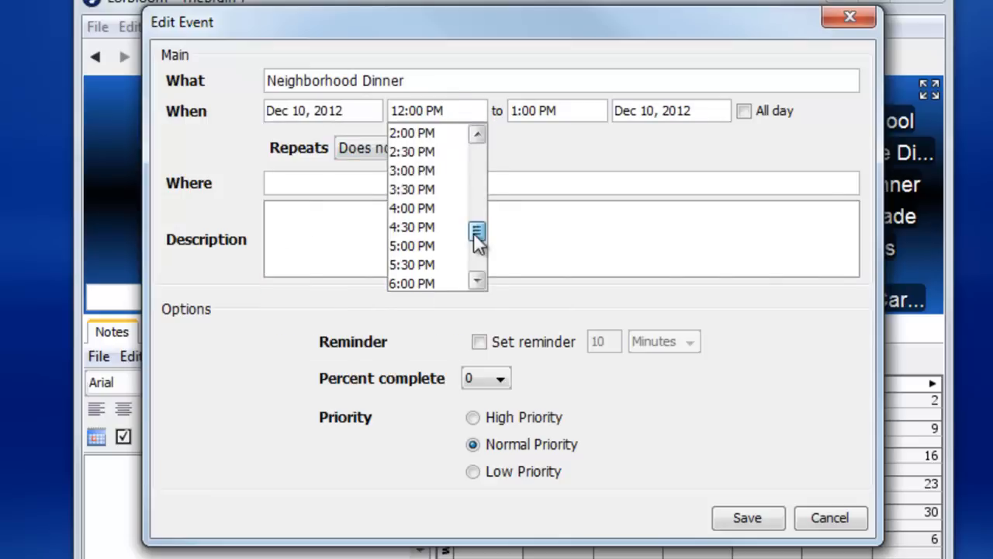
pyautogui.click(413, 282)
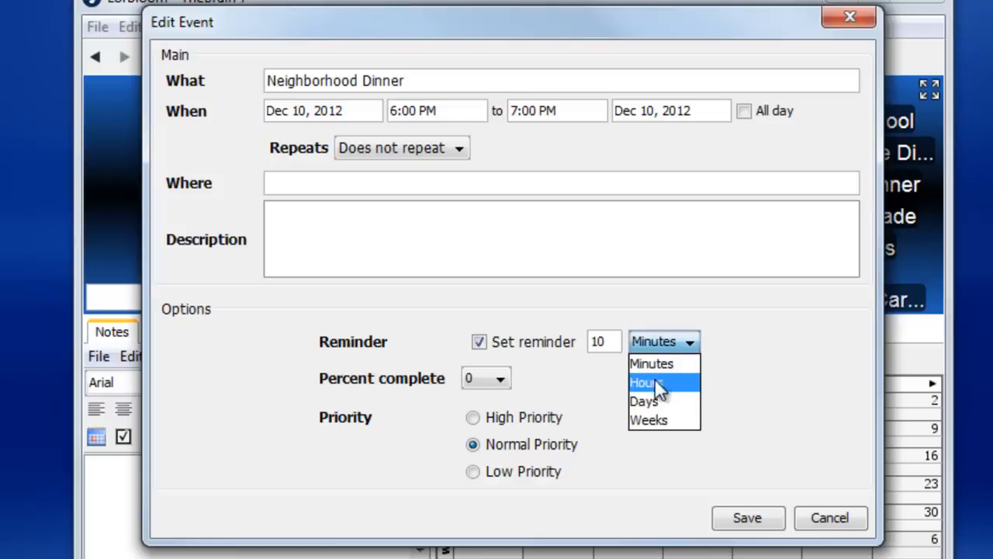
pyautogui.click(646, 401)
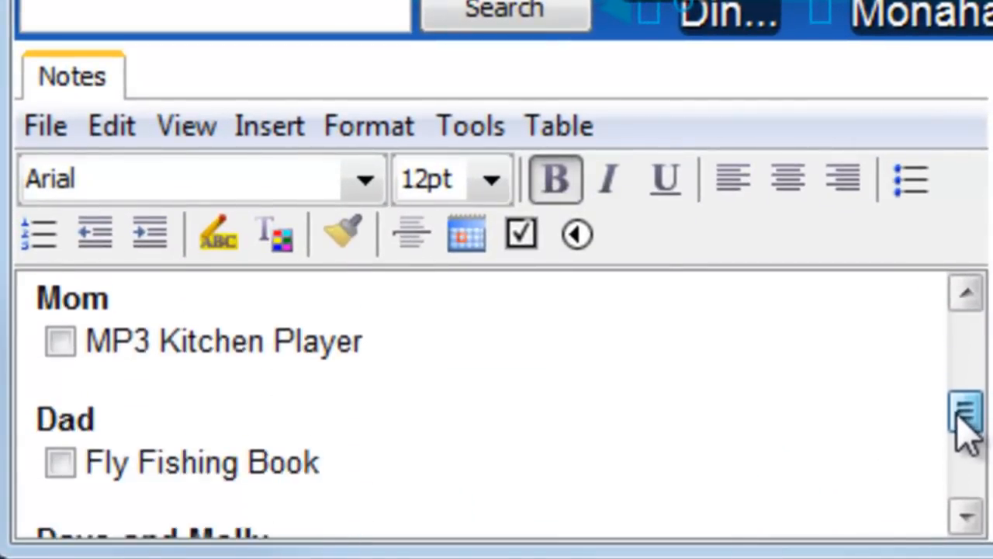
# Add 'New Fishing Pole' as a checklist item under Dad and tick off a purchased gift.
pyautogui.scroll(-3)
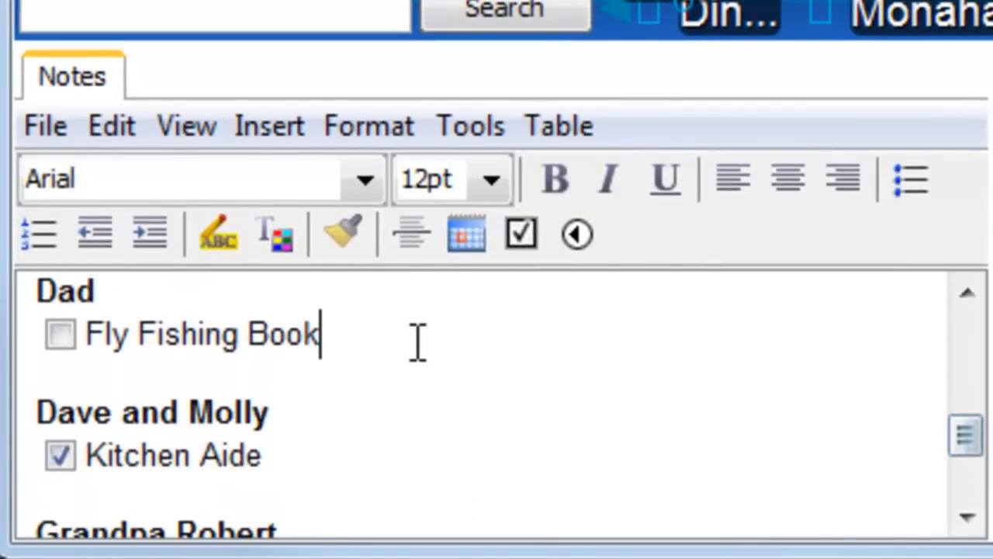
pyautogui.press('enter')
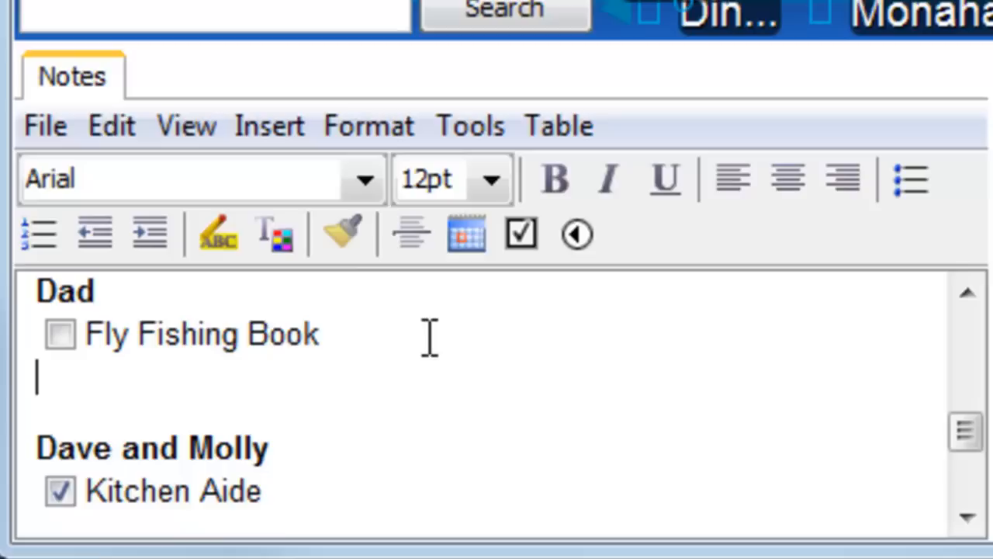
pyautogui.write('New Fi')
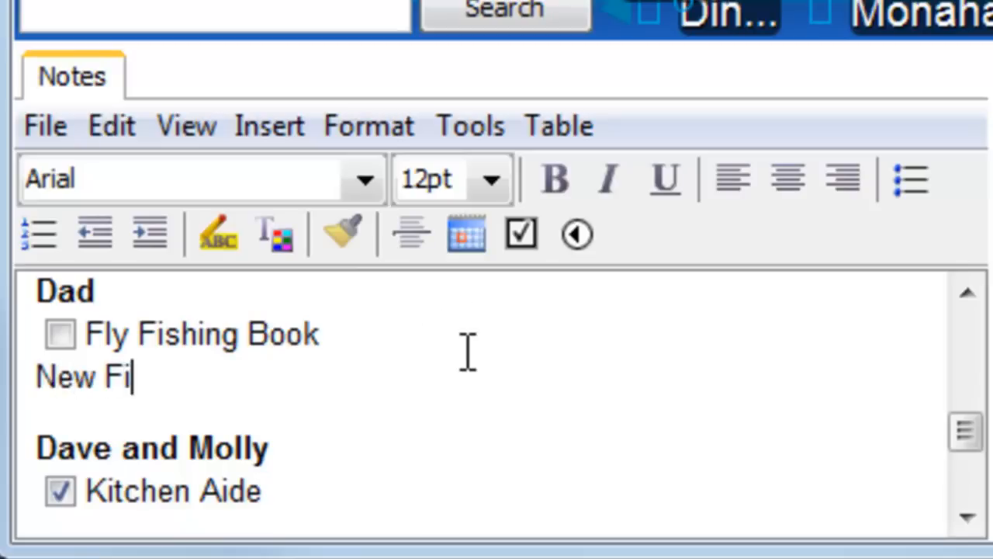
pyautogui.write('shing Pole')
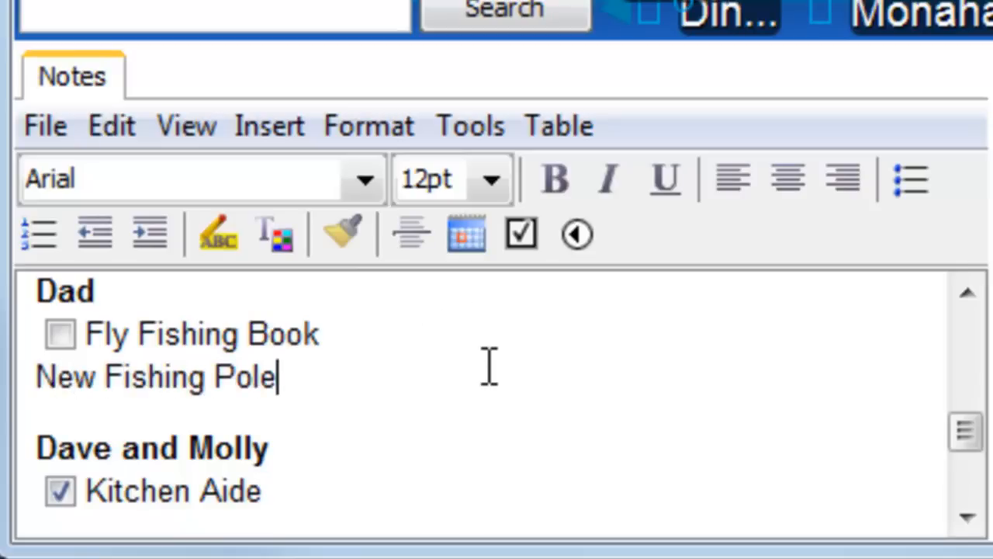
pyautogui.moveTo(521, 235)
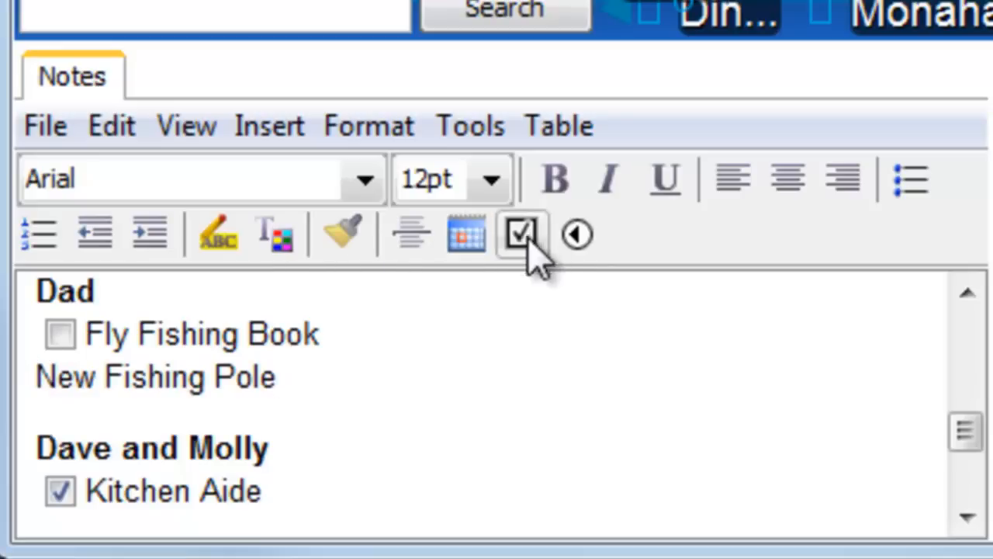
pyautogui.click(521, 233)
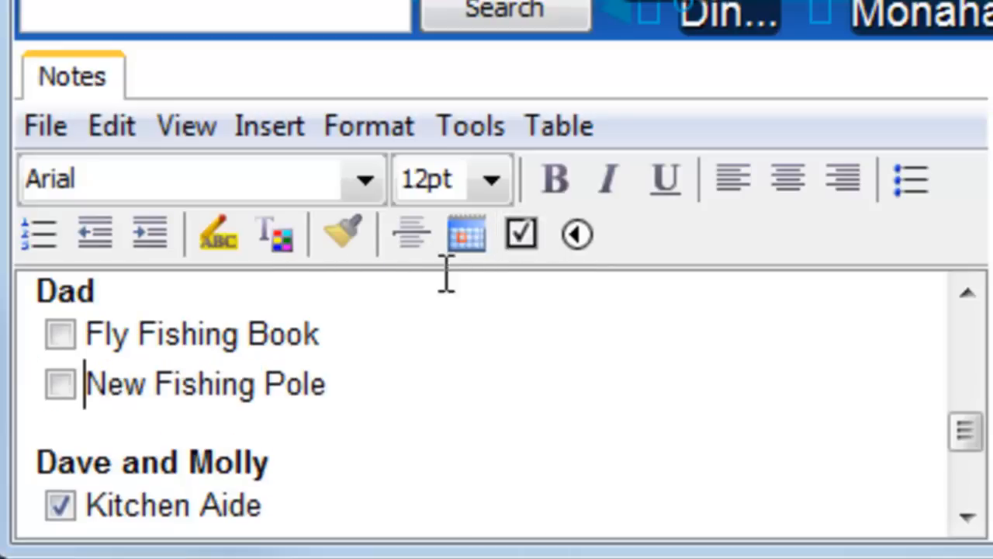
pyautogui.click(59, 383)
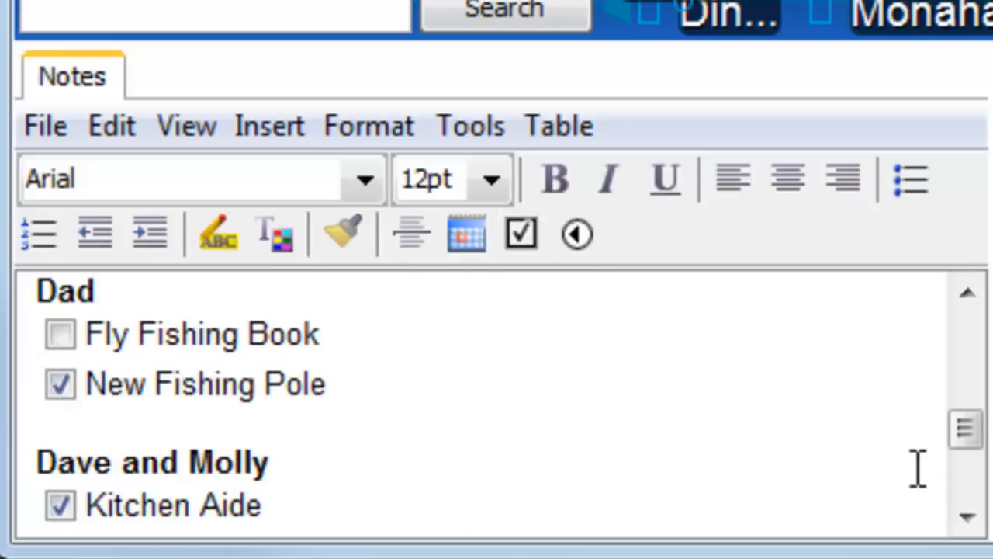
pyautogui.scroll(-3)
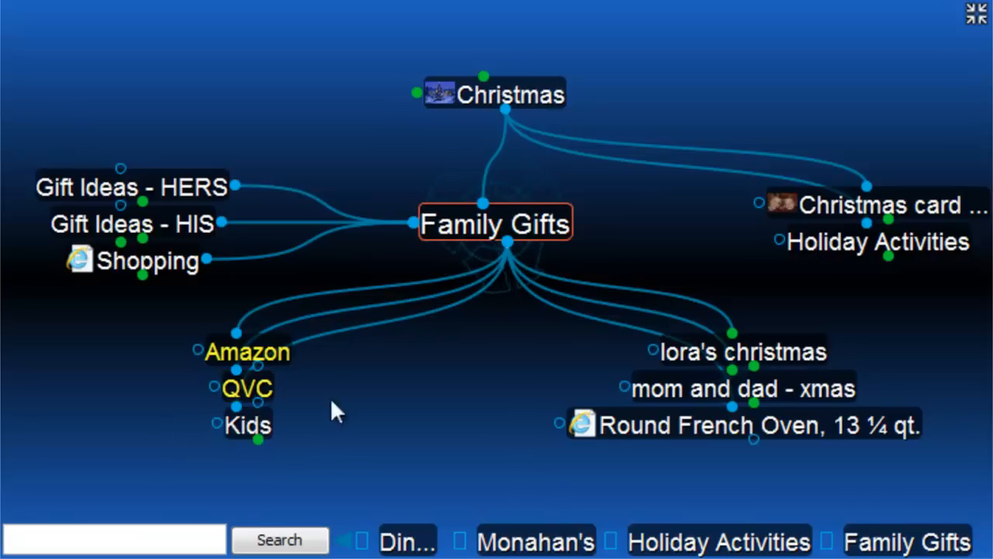
# Restore the layout so the Notes pane and Tags tab show below the plex.
pyautogui.click(748, 426)
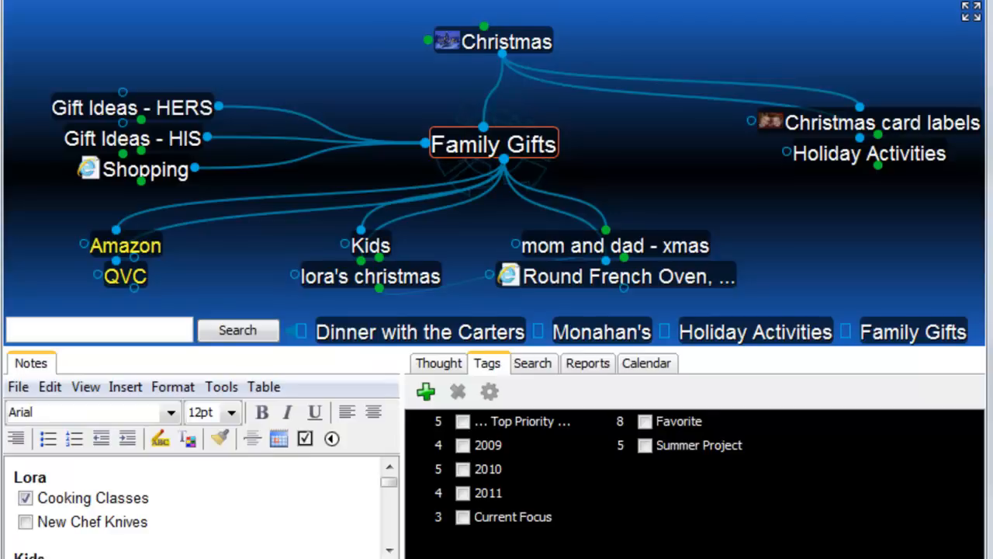
pyautogui.moveTo(531, 441)
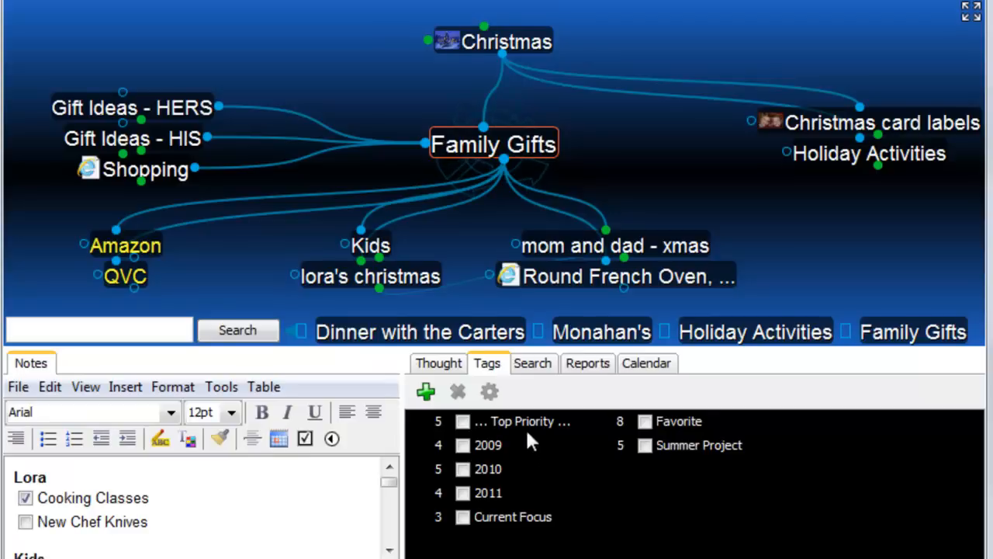
# Show thoughts tagged Top Priority and start a new tag for Tile the Bathroom.
pyautogui.click(522, 421)
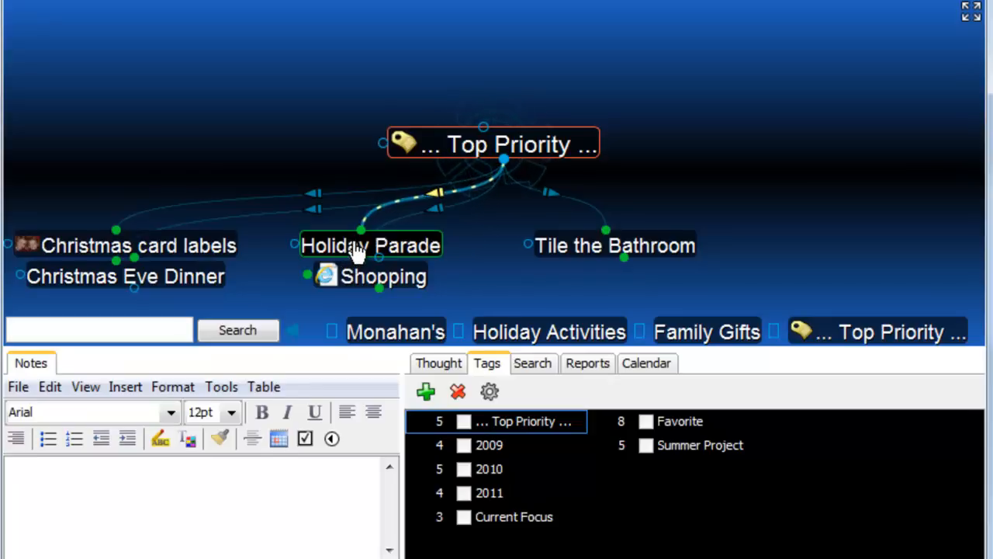
pyautogui.moveTo(578, 248)
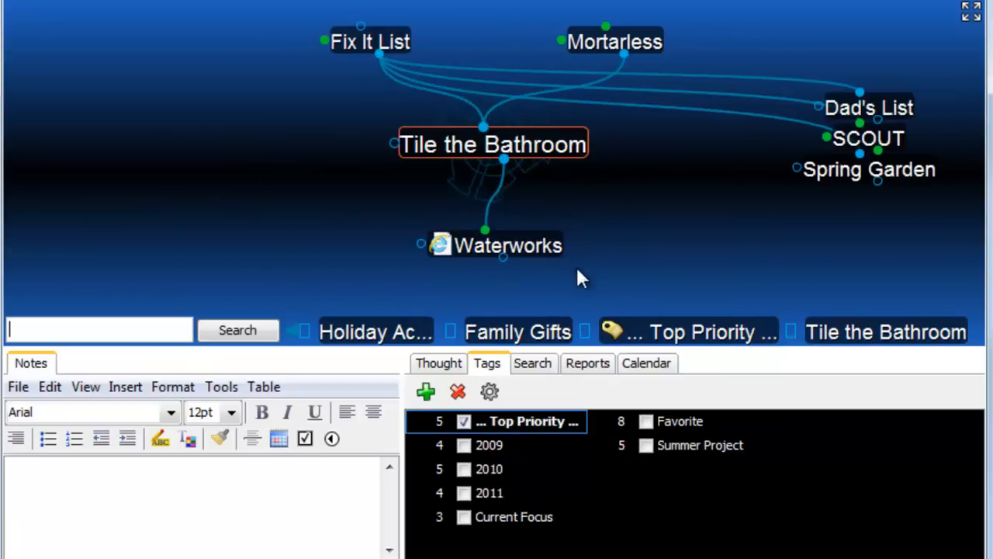
pyautogui.moveTo(609, 291)
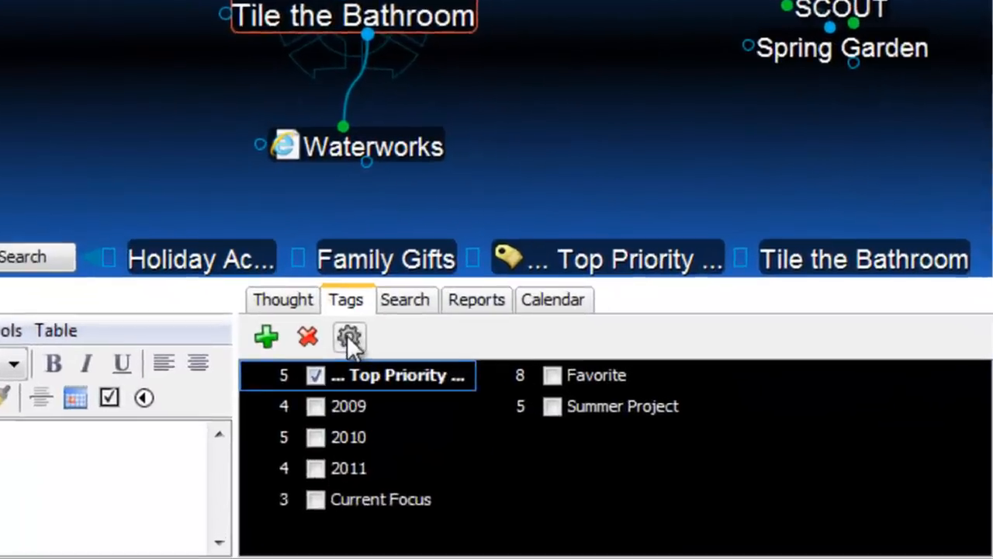
pyautogui.click(266, 335)
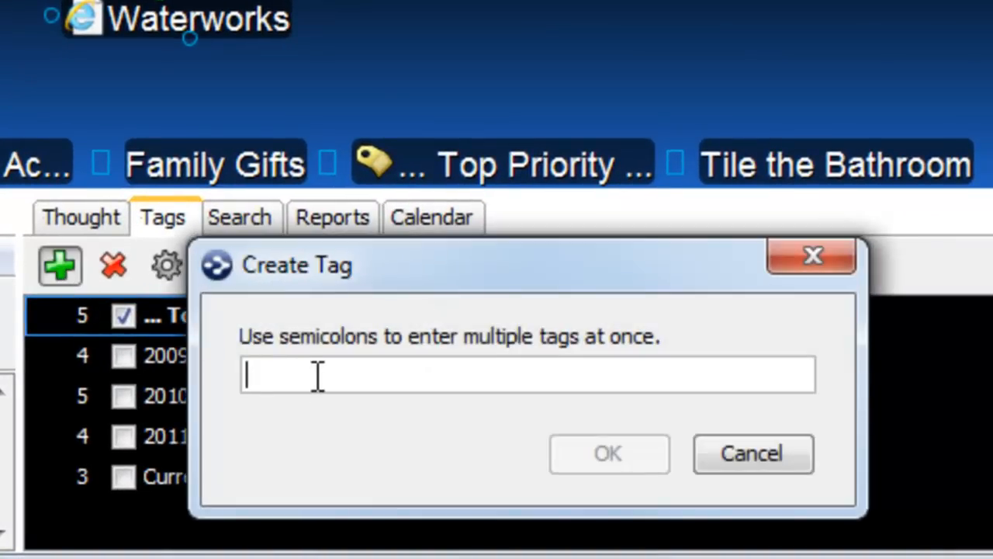
# Create the Back Burner tag for Tile the Bathroom and remove its Top Priority tag.
pyautogui.write('Back Burner')
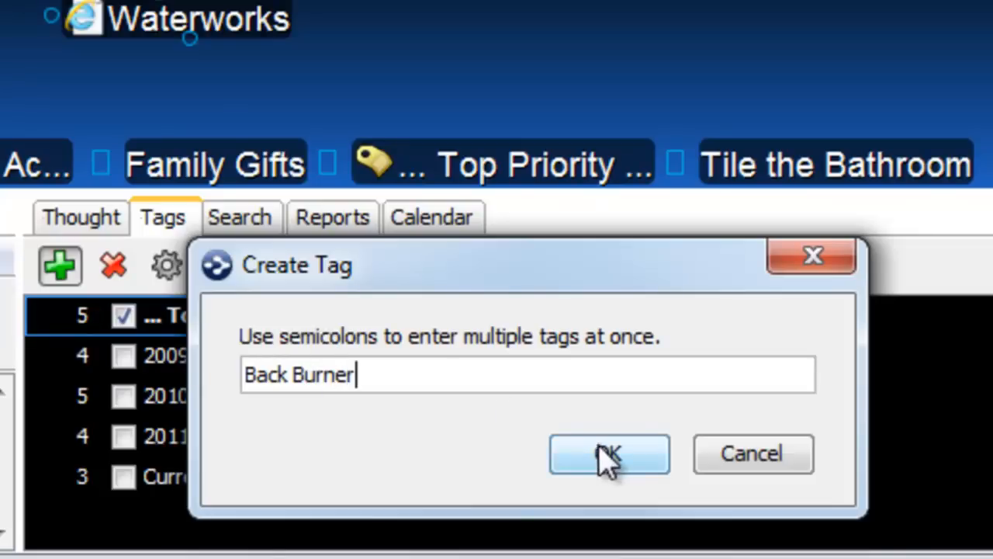
pyautogui.click(609, 453)
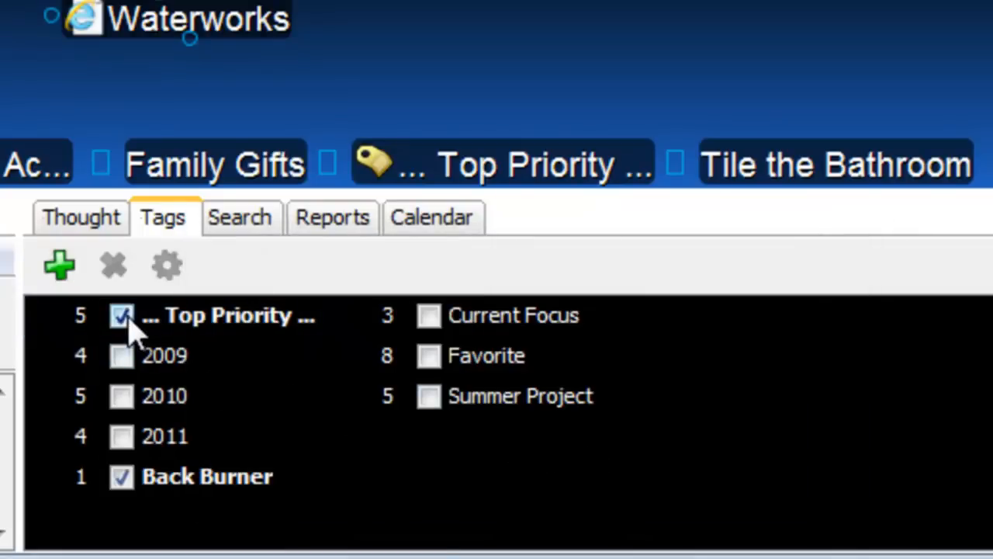
pyautogui.click(121, 315)
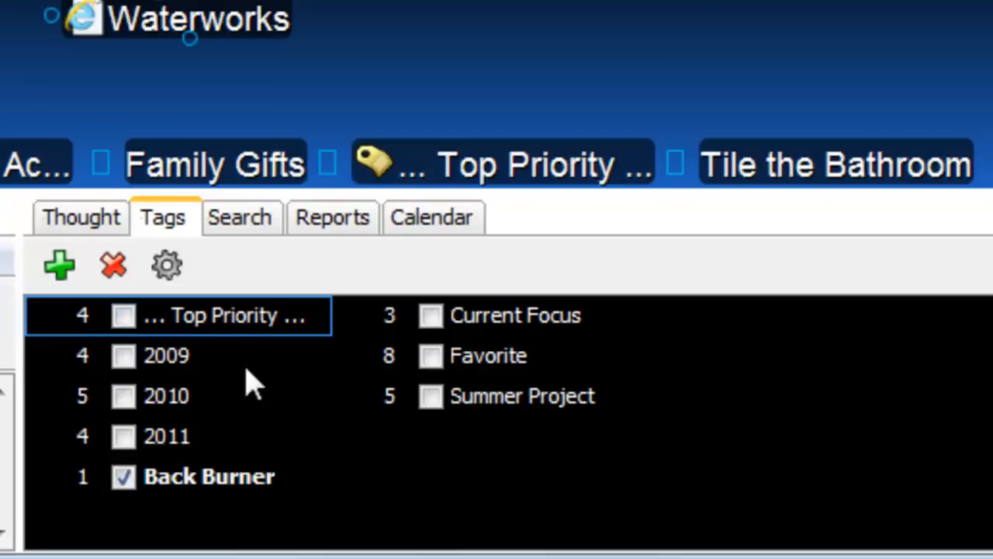
pyautogui.moveTo(267, 497)
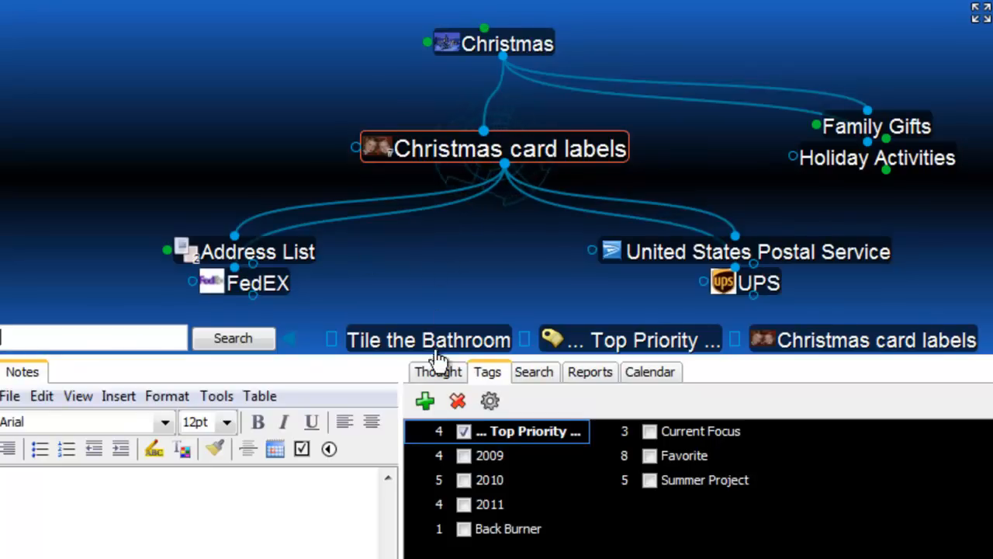
# Show the attachments of Christmas card labels, including card09.jpg and return address.docx.
pyautogui.click(438, 372)
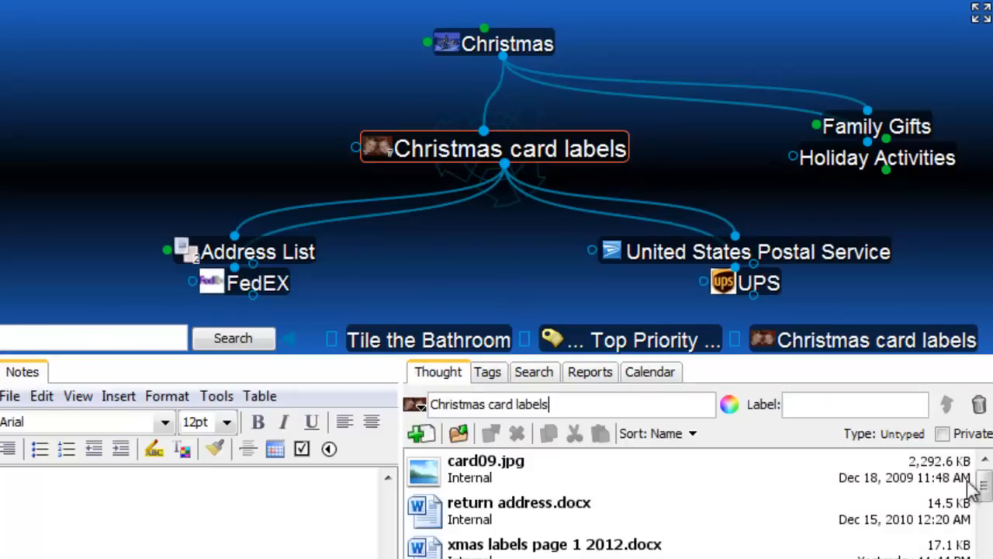
pyautogui.scroll(-3)
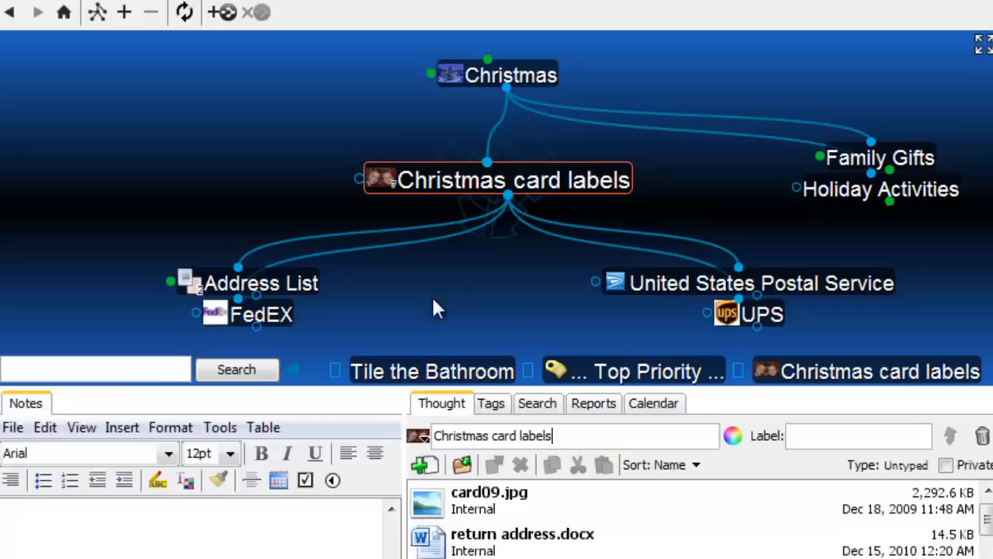
# Set the snowflake Christmas theme and expand the plex to fill the window.
pyautogui.click(196, 14)
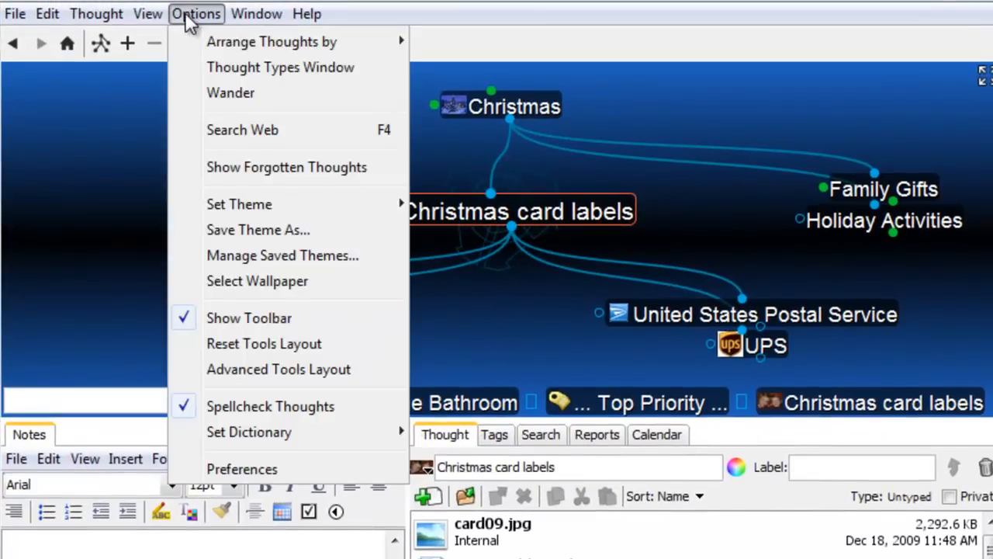
pyautogui.moveTo(373, 229)
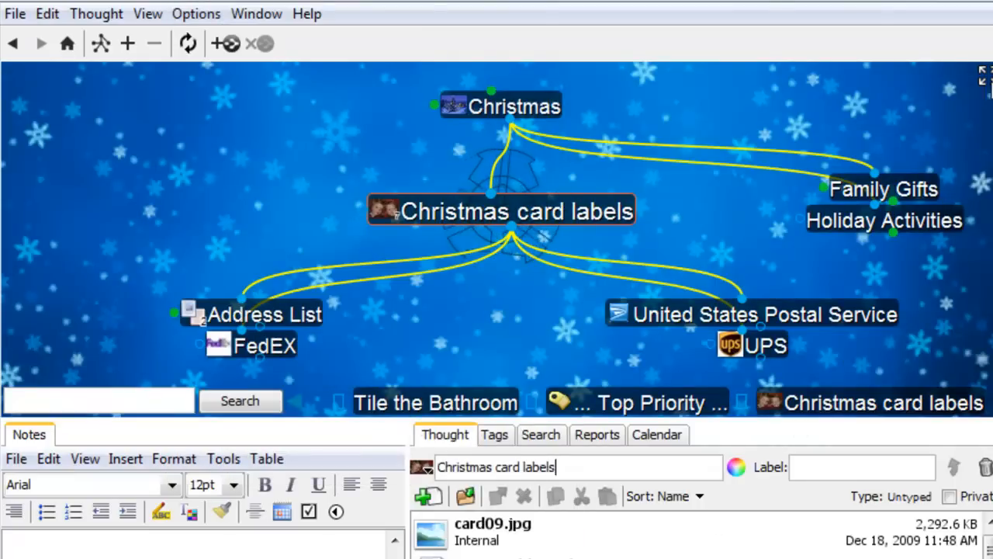
pyautogui.click(981, 75)
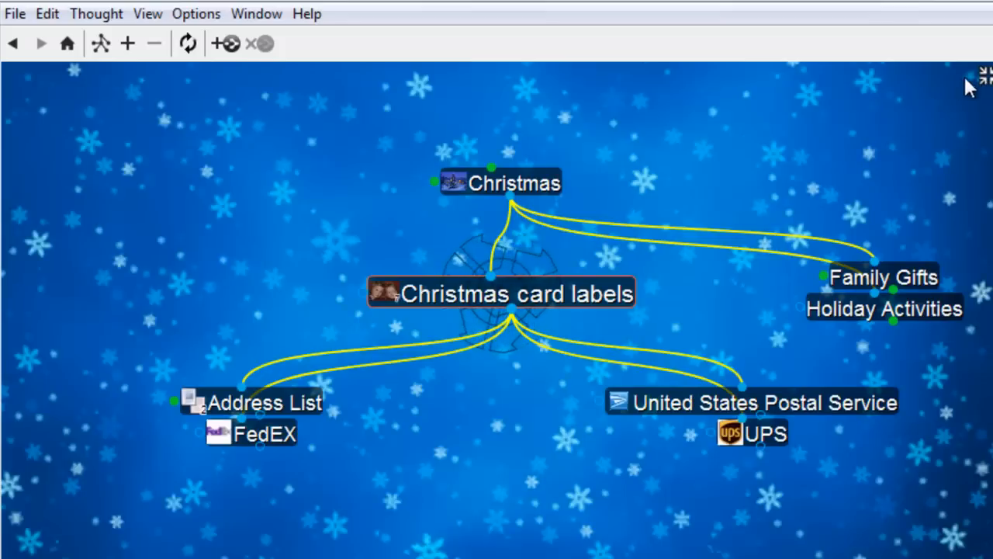